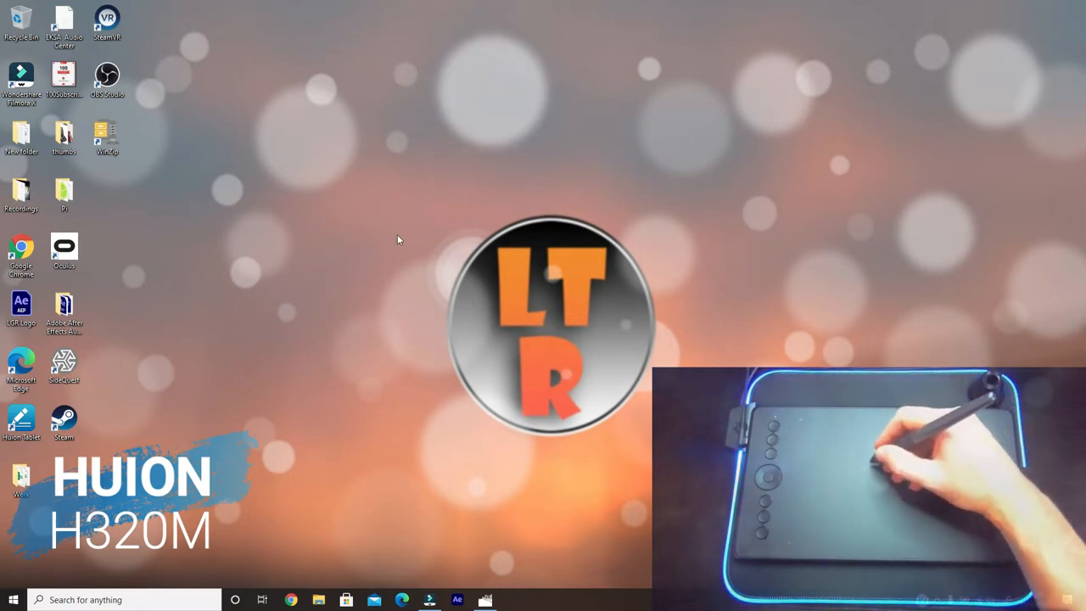
pyautogui.moveTo(274, 482)
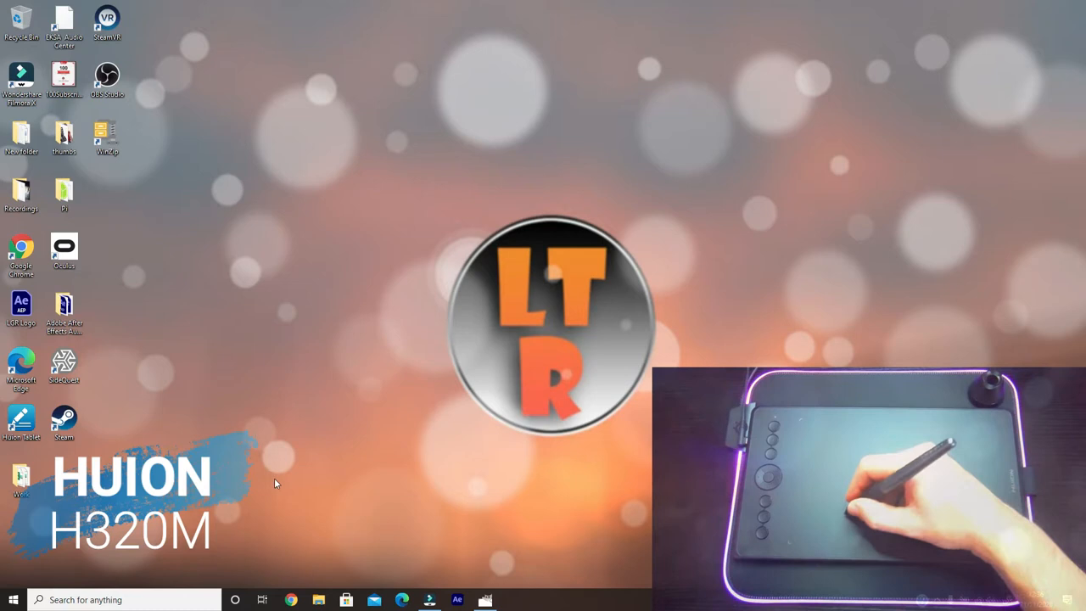
# Step: Launch the Huion Tablet driver settings window from the desktop
pyautogui.click(122, 599)
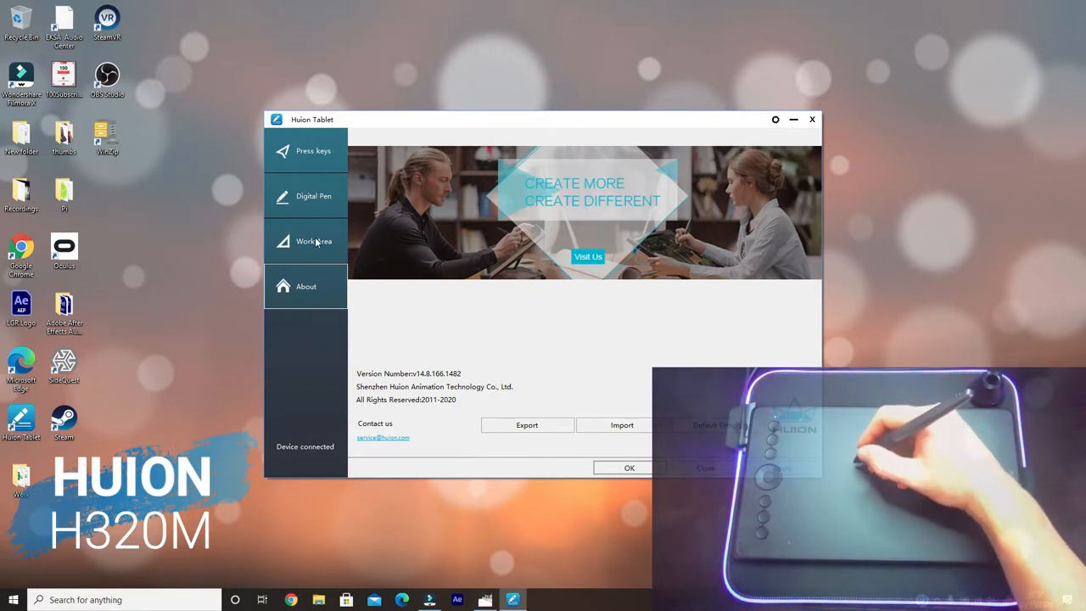
# Step: Show the Work Area settings mapping the tablet to the 1920×1080 display
pyautogui.click(314, 241)
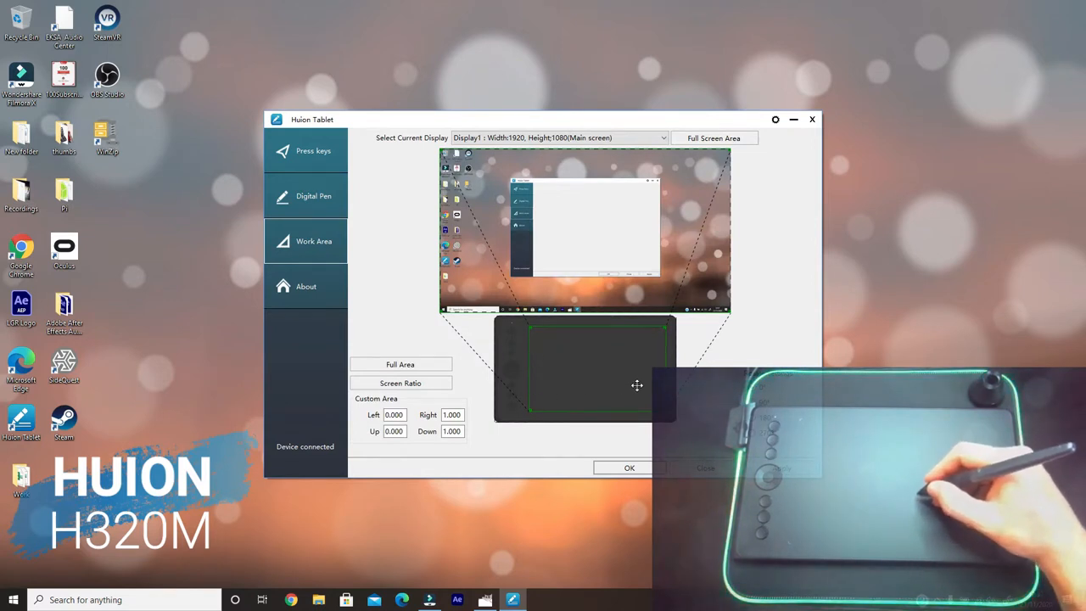
pyautogui.moveTo(590, 375)
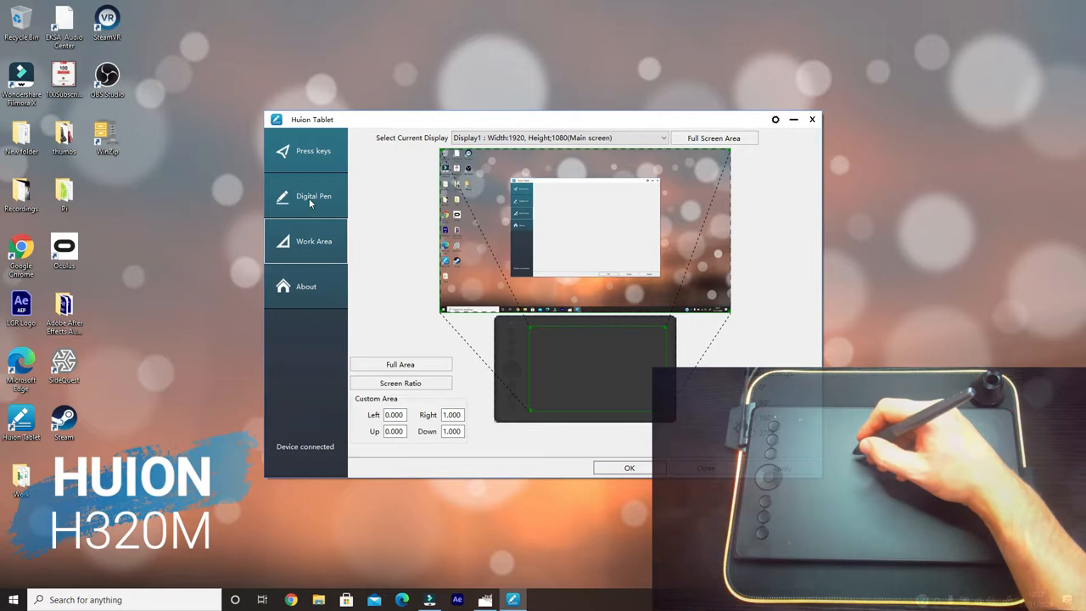
# Step: Review the Digital Pen button and pressure settings, then go to Press Keys
pyautogui.click(314, 195)
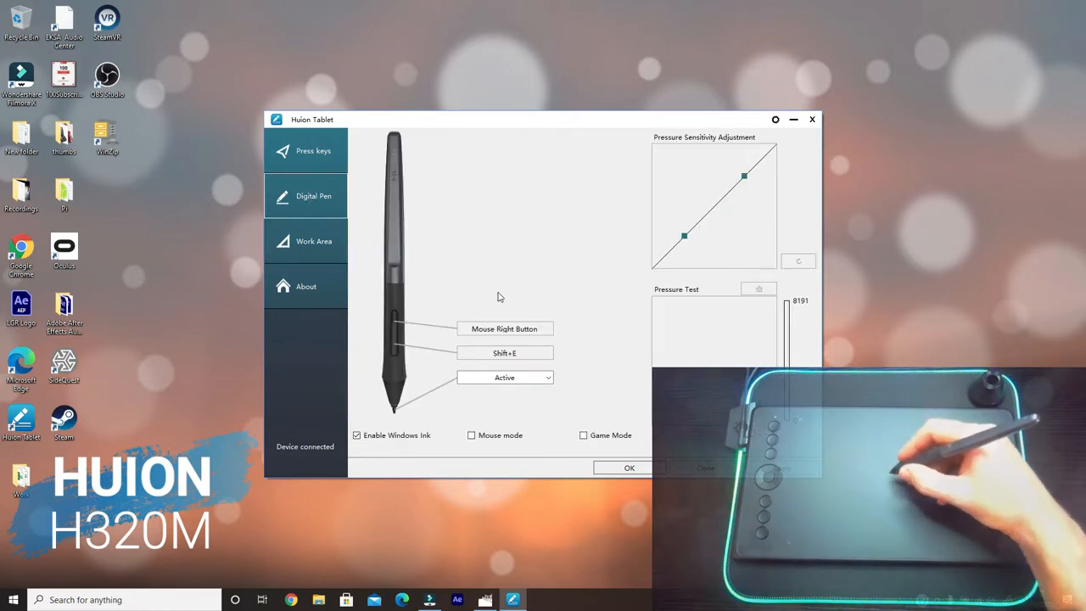
pyautogui.moveTo(463, 278)
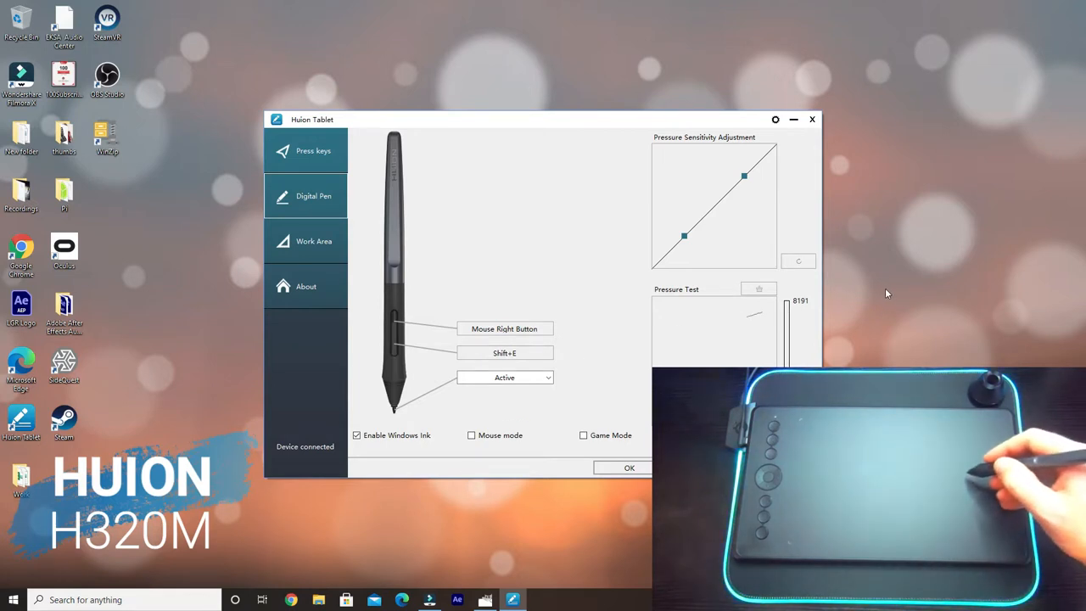
pyautogui.moveTo(859, 283)
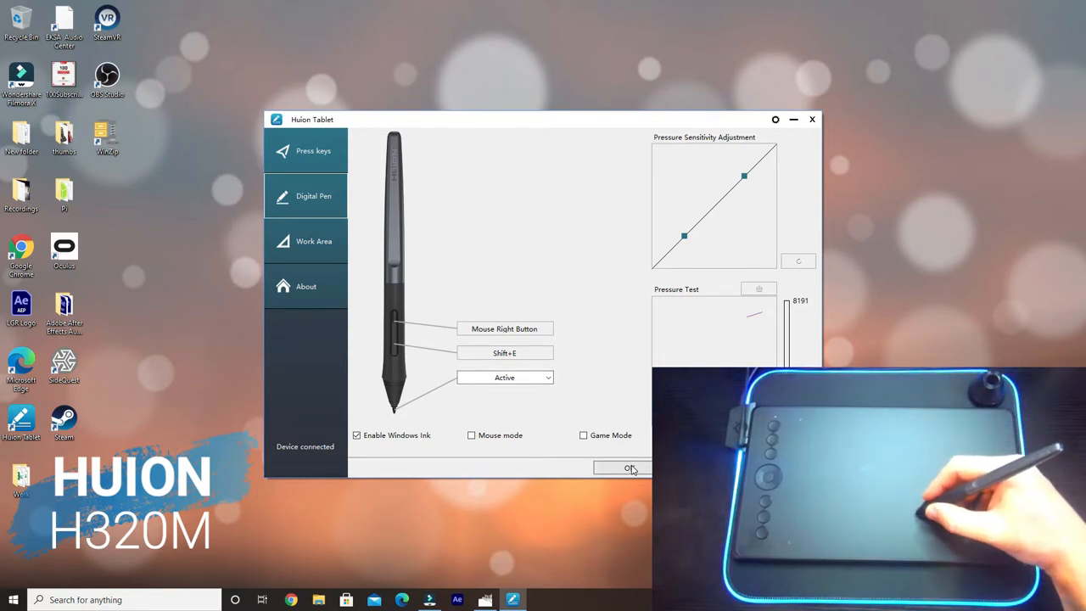
pyautogui.click(312, 149)
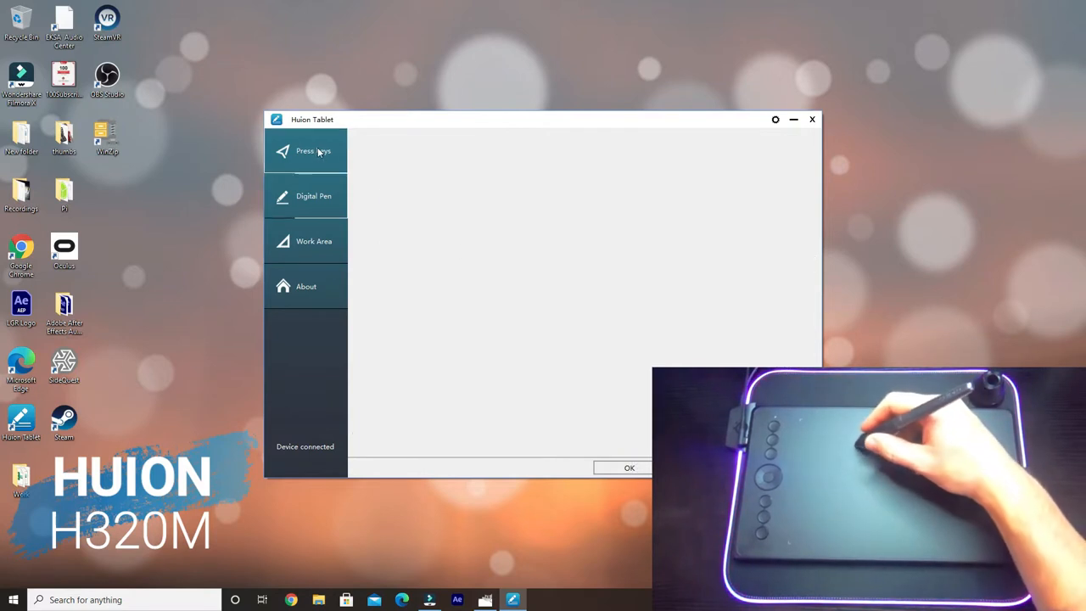
# Step: Inspect the top express key's shortcut setting, leave it unchanged and confirm the tablet settings
pyautogui.click(312, 149)
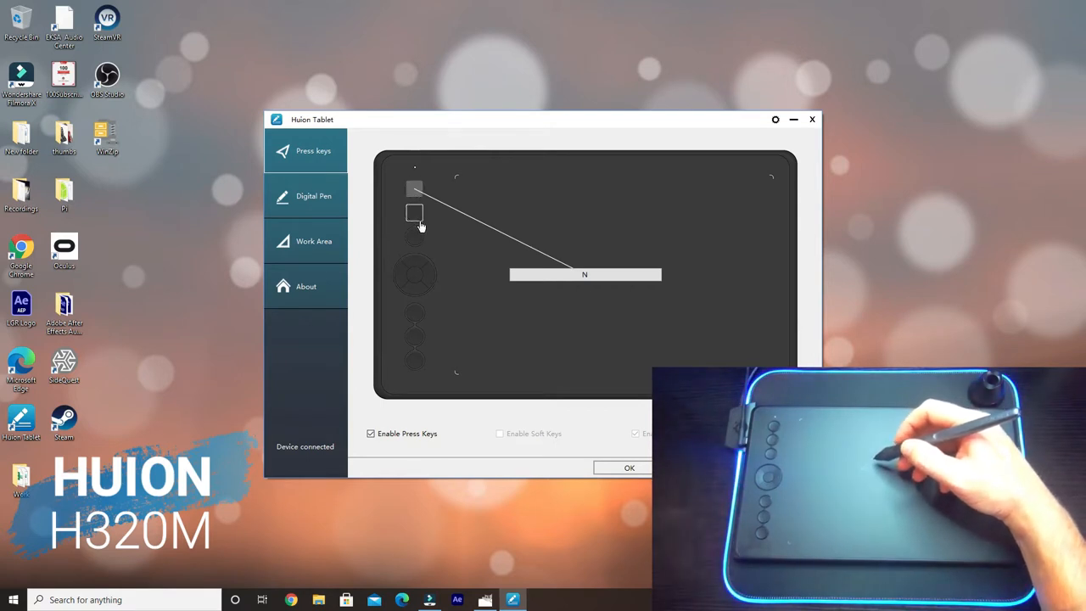
pyautogui.click(414, 212)
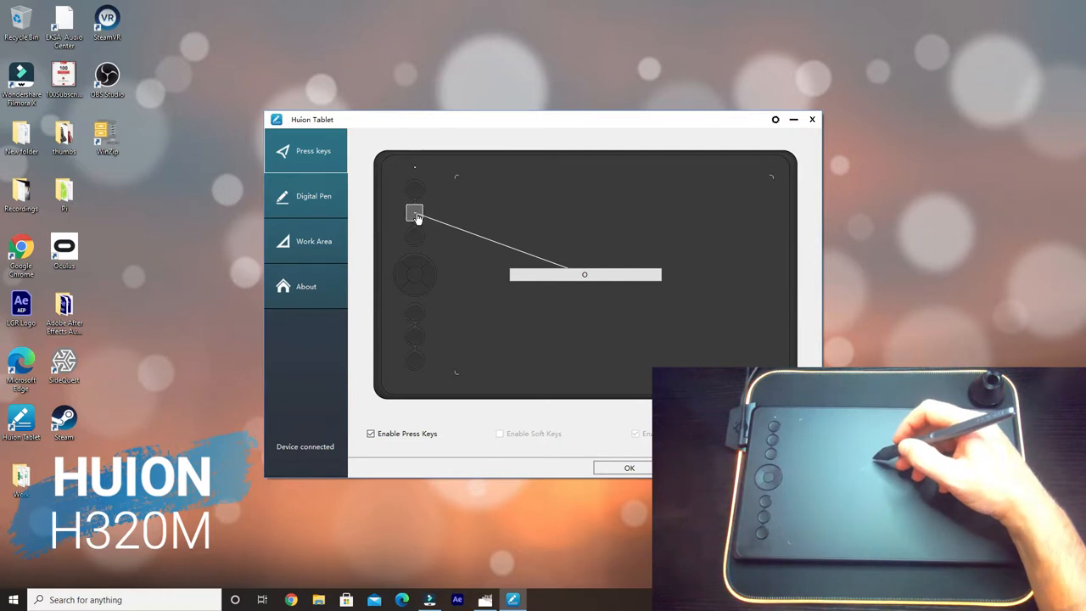
pyautogui.click(414, 214)
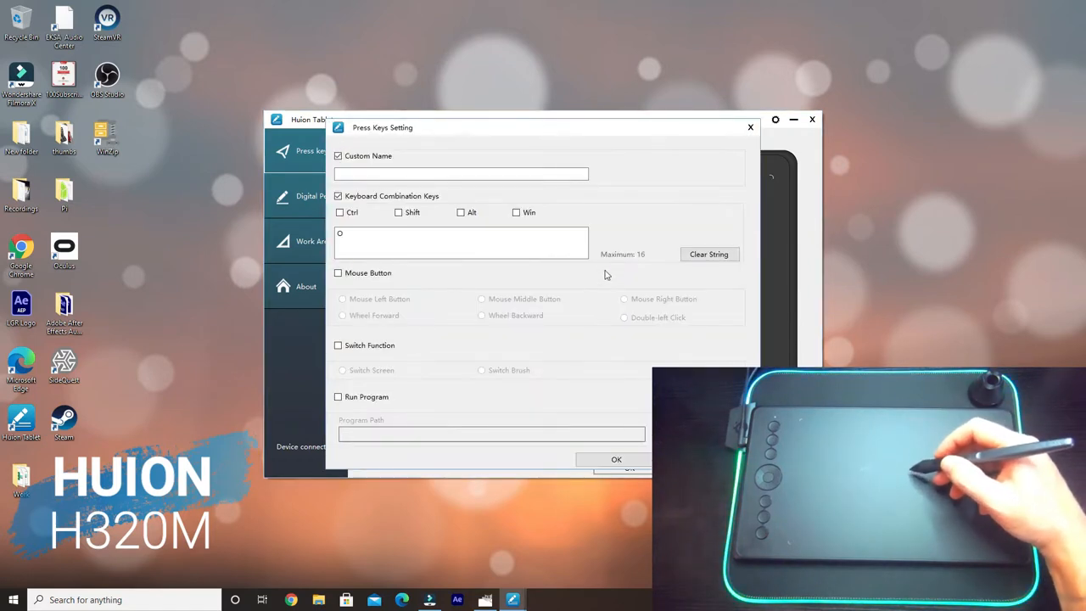
pyautogui.moveTo(494, 211)
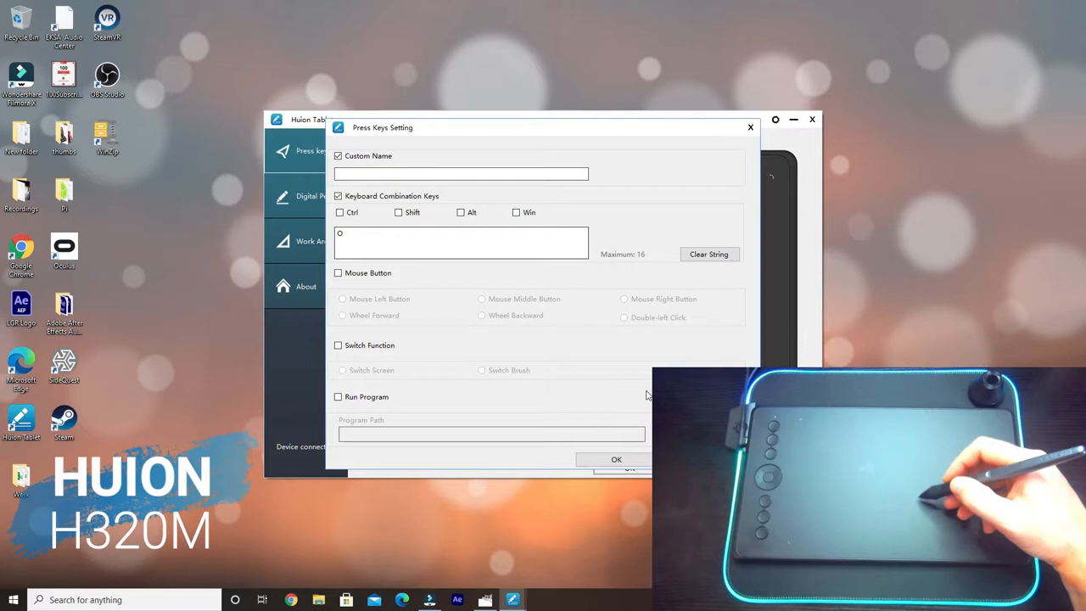
pyautogui.click(617, 458)
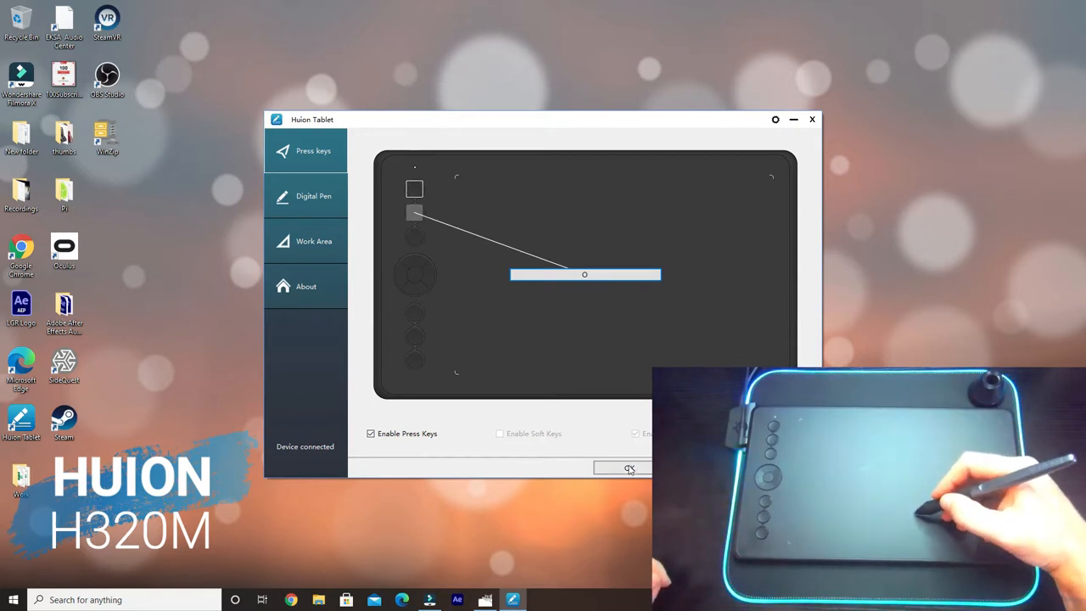
pyautogui.click(811, 119)
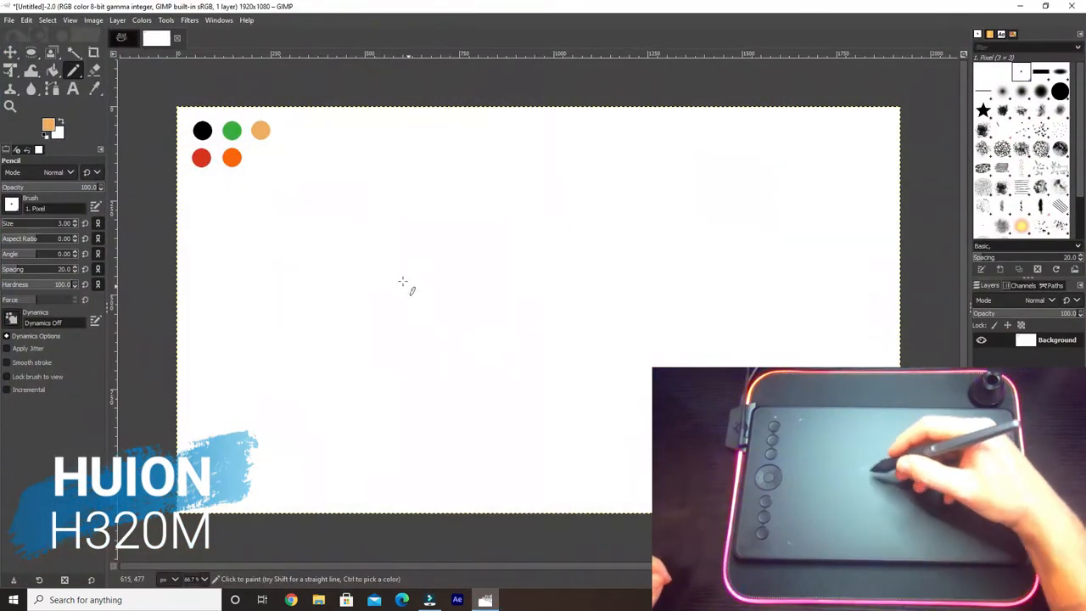
pyautogui.moveTo(254, 178)
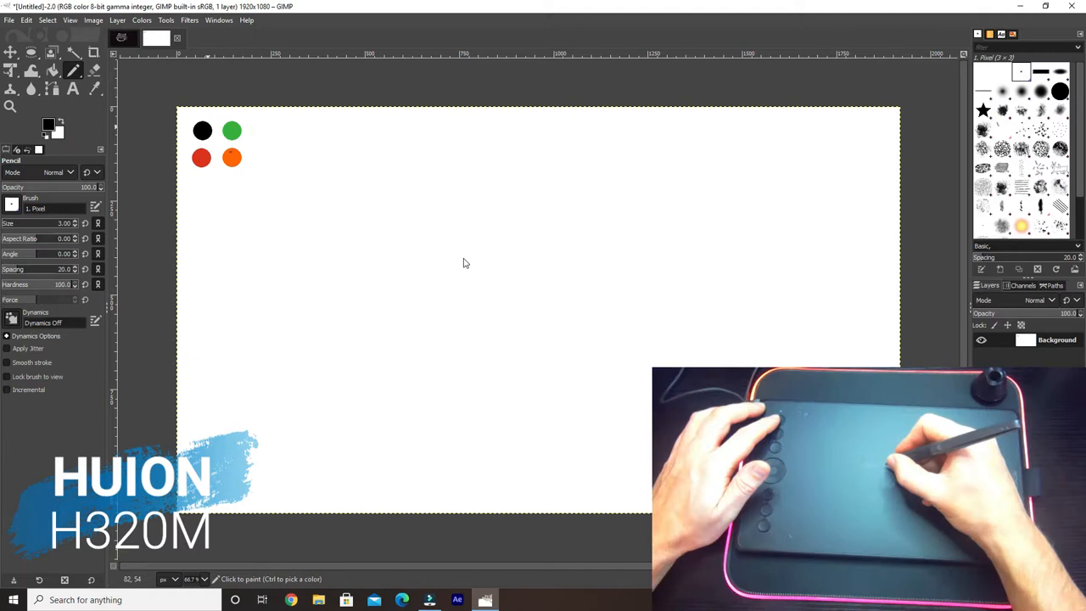
# Step: Pencil-sketch Goofy's head, snout, jawline and nose outline on the canvas
pyautogui.moveTo(471, 254); pyautogui.dragTo(489, 285)
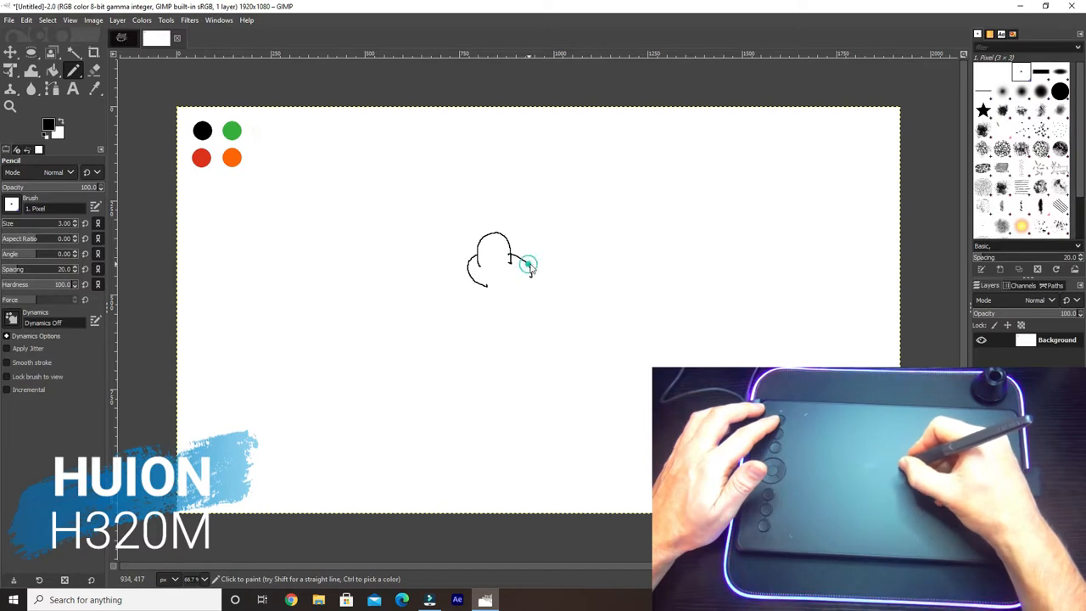
pyautogui.moveTo(522, 263); pyautogui.dragTo(563, 292)
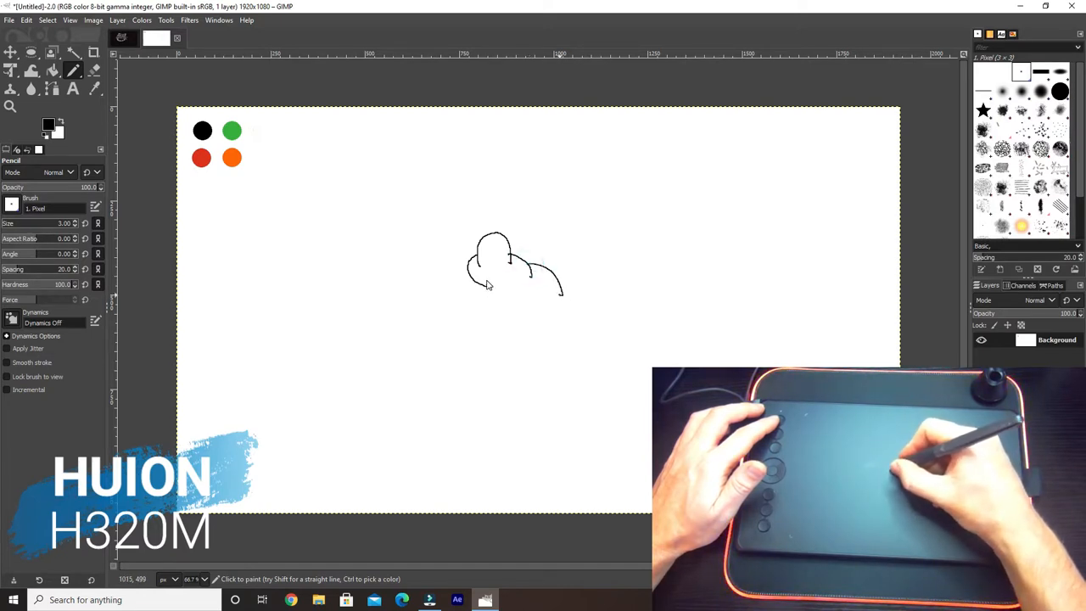
pyautogui.moveTo(488, 285); pyautogui.dragTo(559, 296)
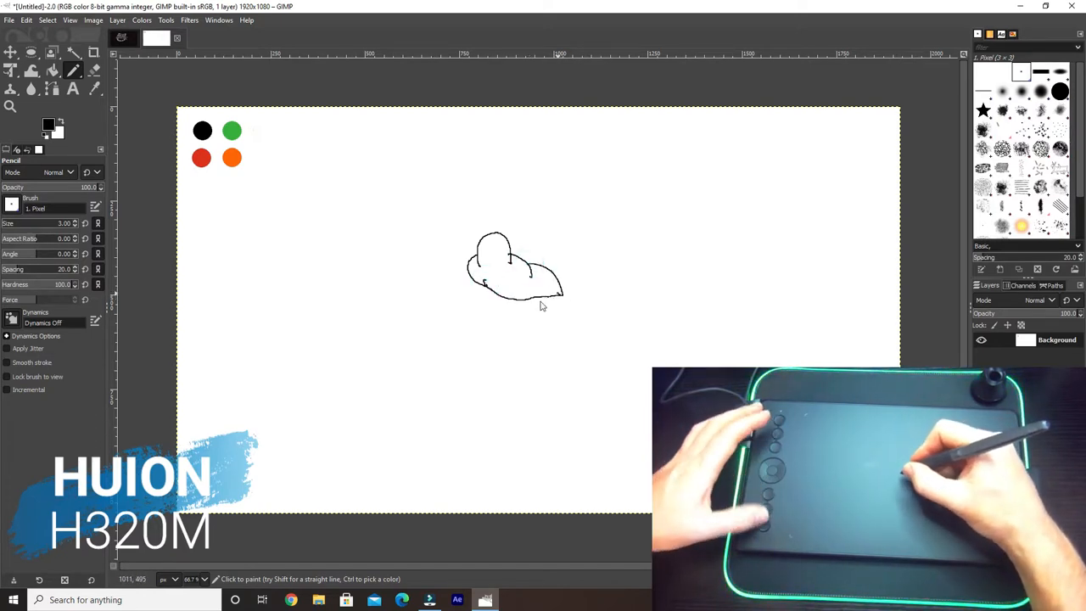
pyautogui.moveTo(478, 289); pyautogui.dragTo(563, 291)
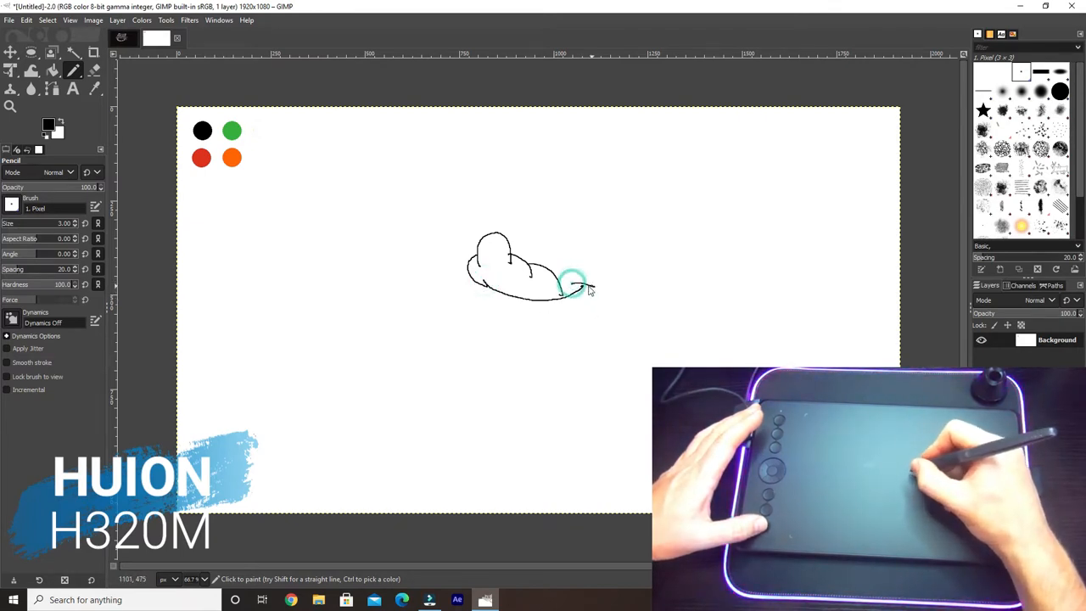
pyautogui.moveTo(563, 285); pyautogui.dragTo(597, 306)
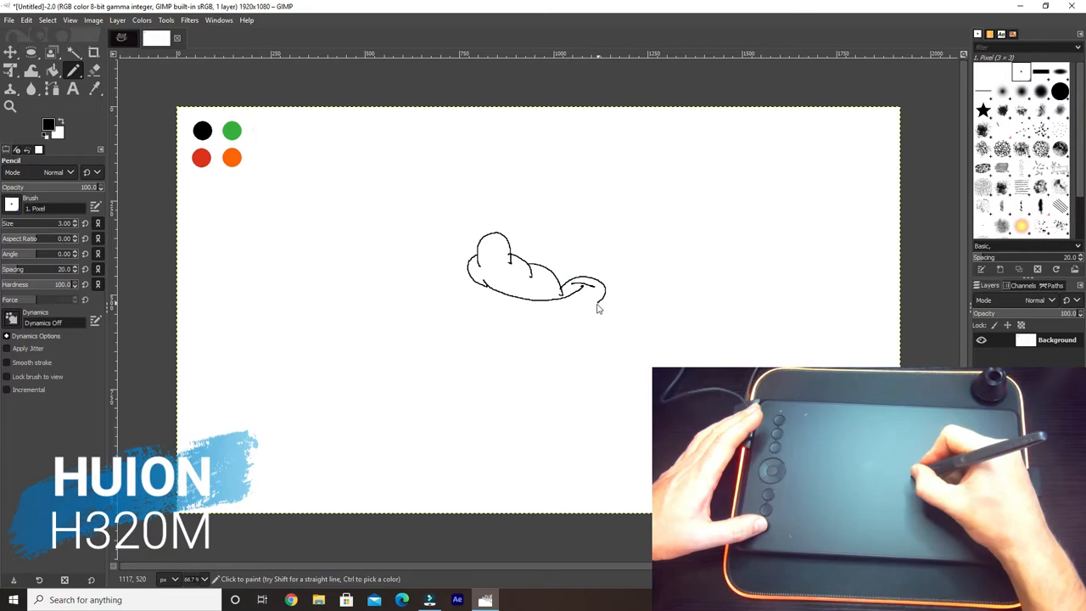
pyautogui.moveTo(597, 306); pyautogui.dragTo(580, 370)
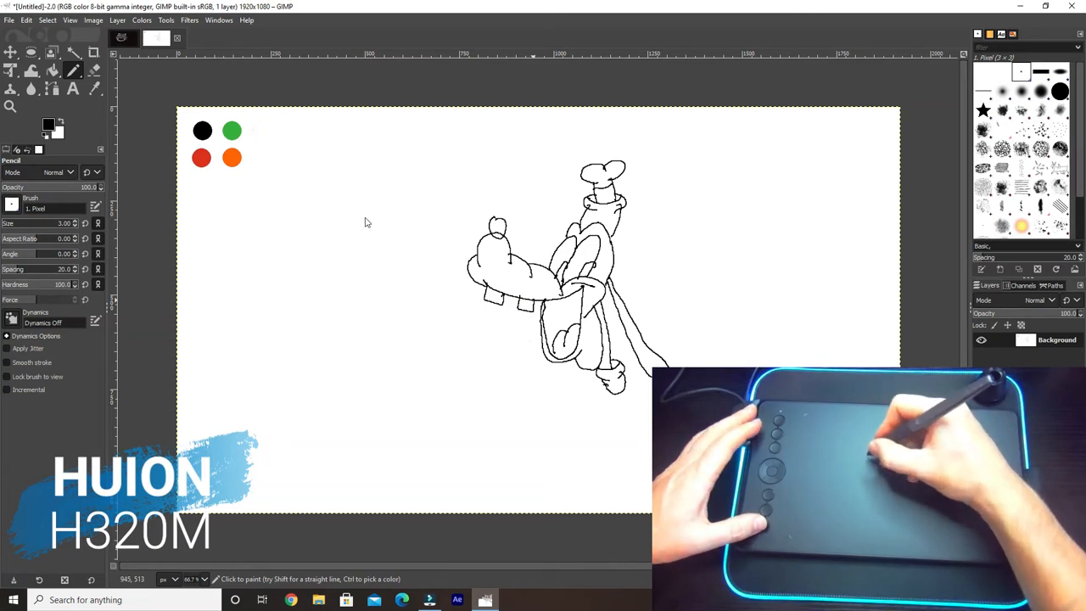
pyautogui.moveTo(261, 178)
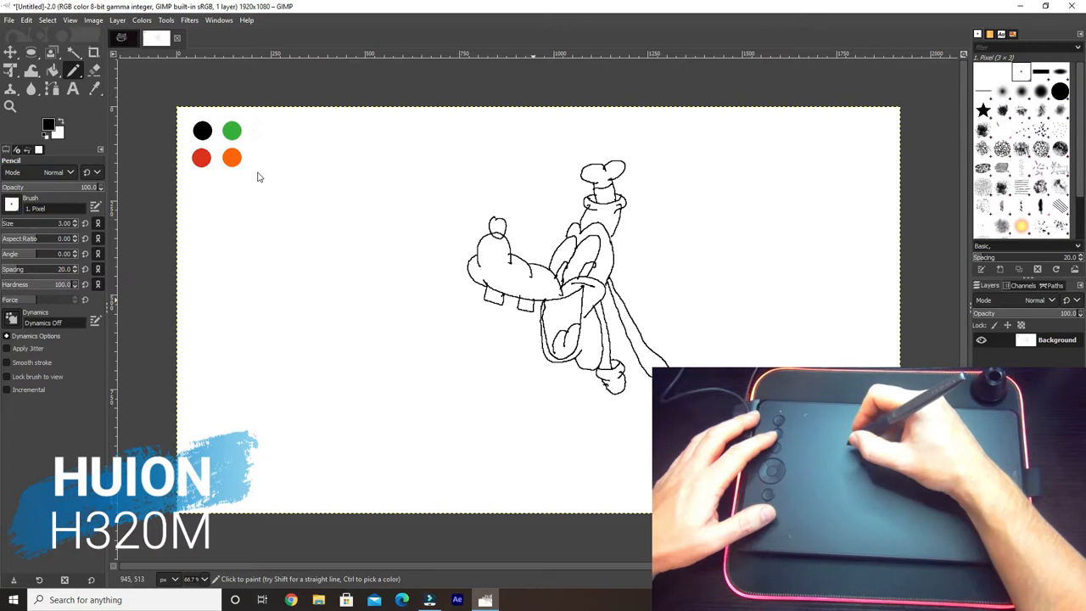
# Step: Sample red from the swatch and bucket-fill Goofy's tongue red
pyautogui.click(202, 158)
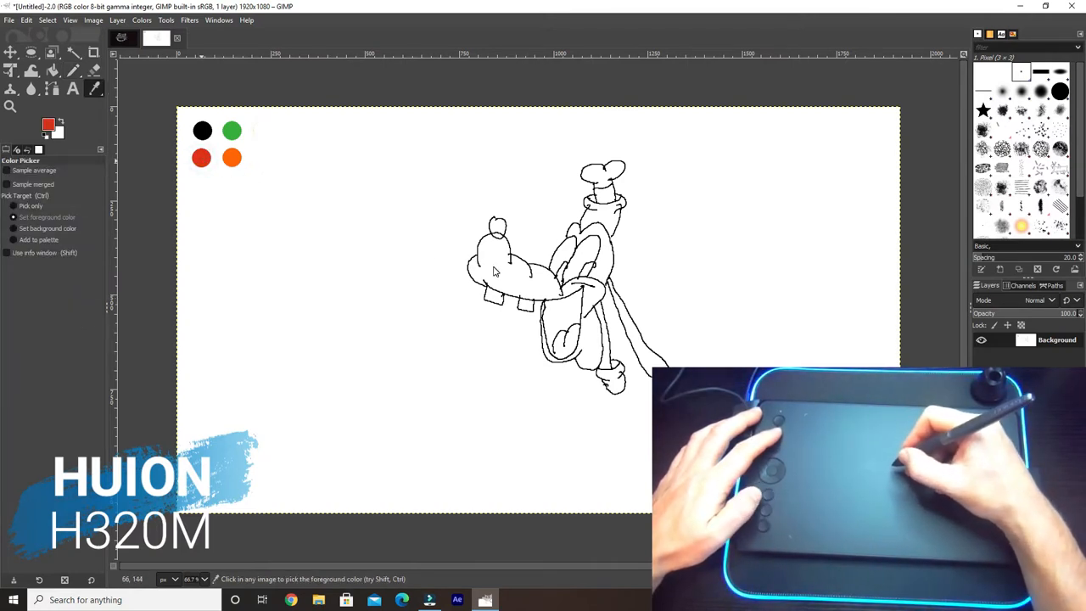
pyautogui.click(51, 72)
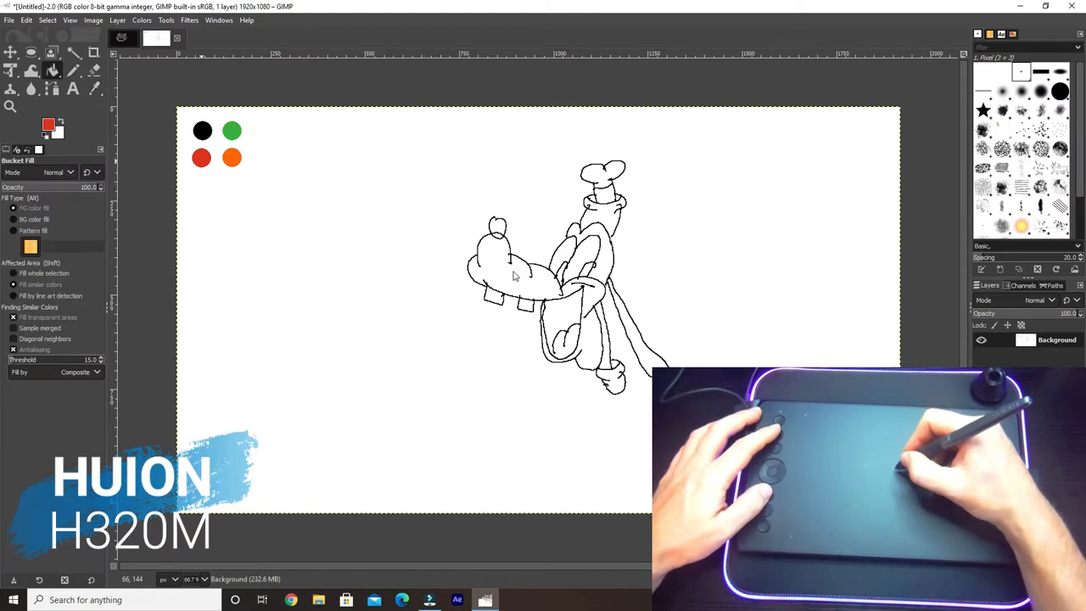
pyautogui.click(560, 339)
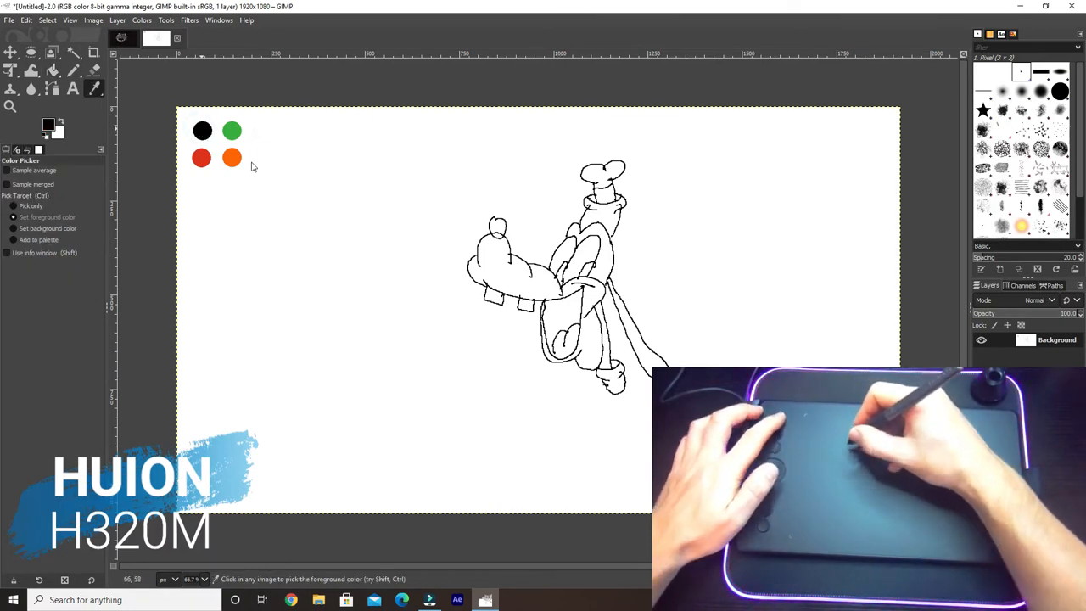
pyautogui.click(73, 72)
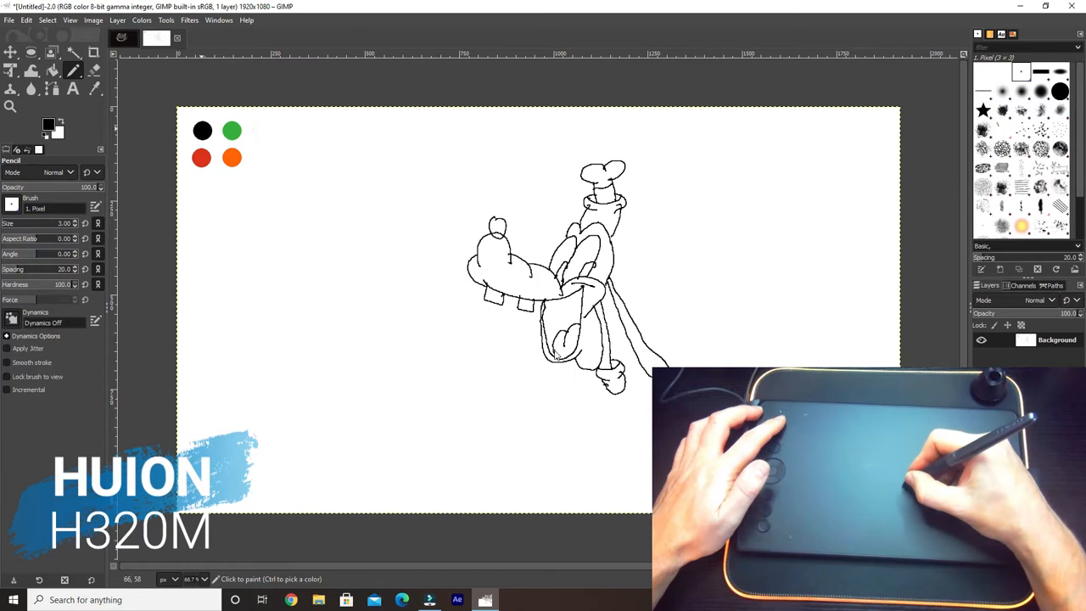
pyautogui.moveTo(570, 243)
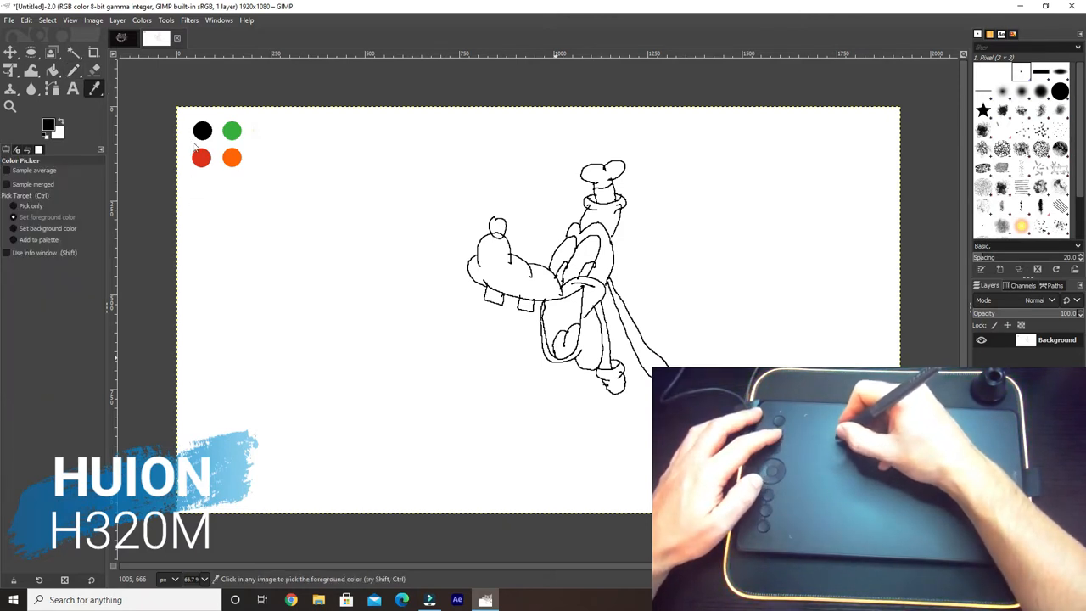
pyautogui.click(200, 158)
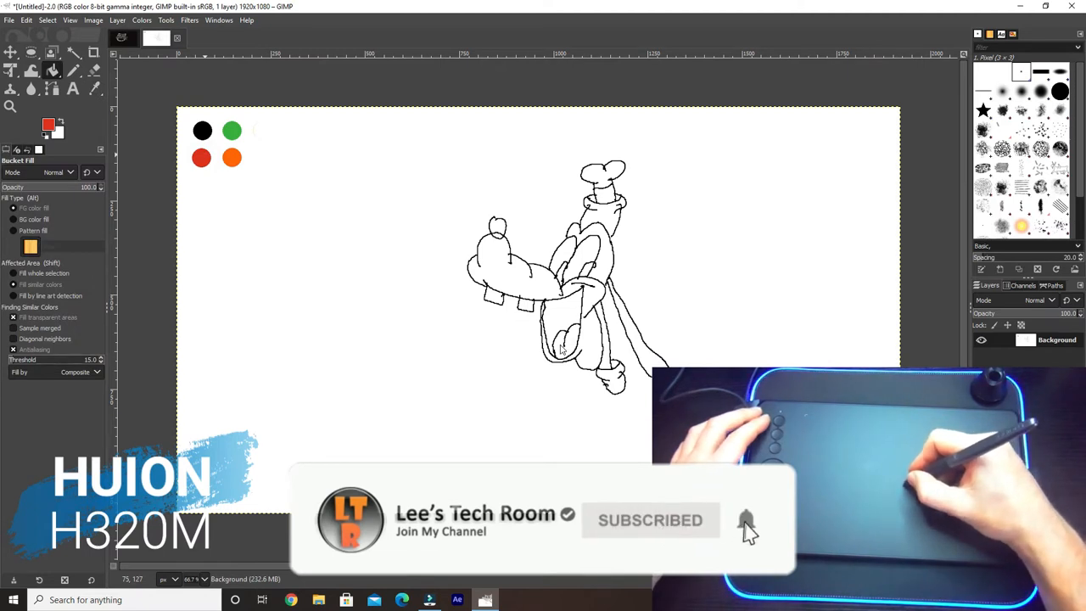
pyautogui.click(563, 342)
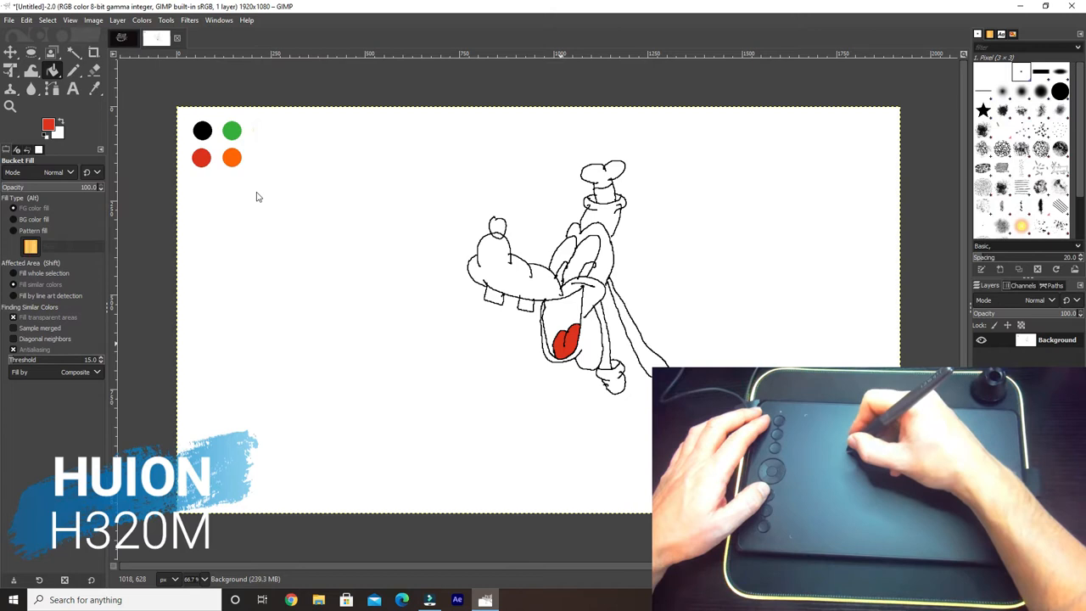
# Step: Sample black from the swatch and bucket-fill Goofy's body black
pyautogui.click(200, 158)
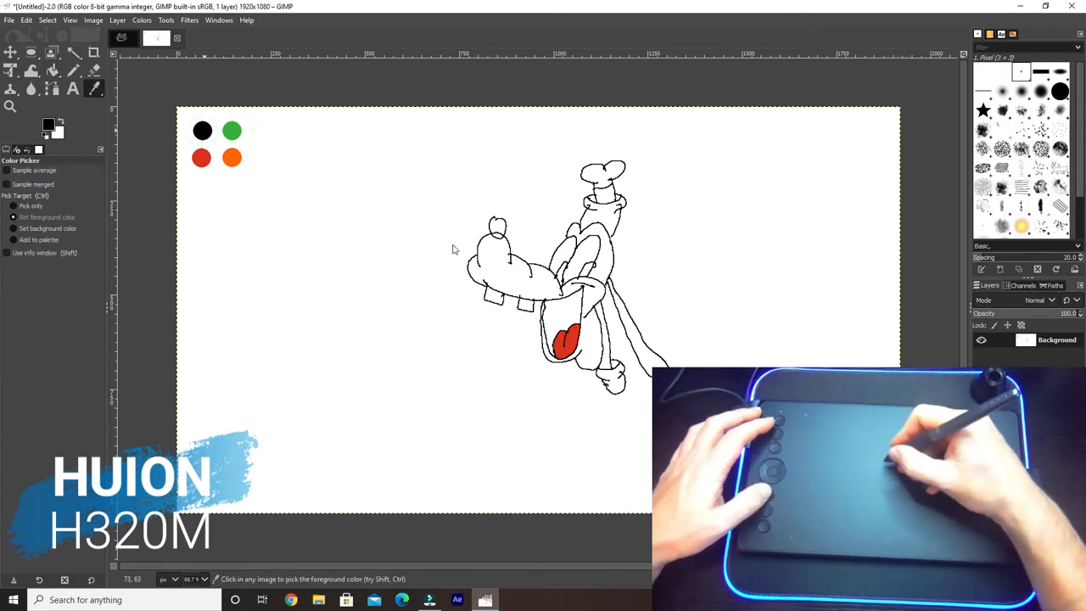
pyautogui.click(53, 71)
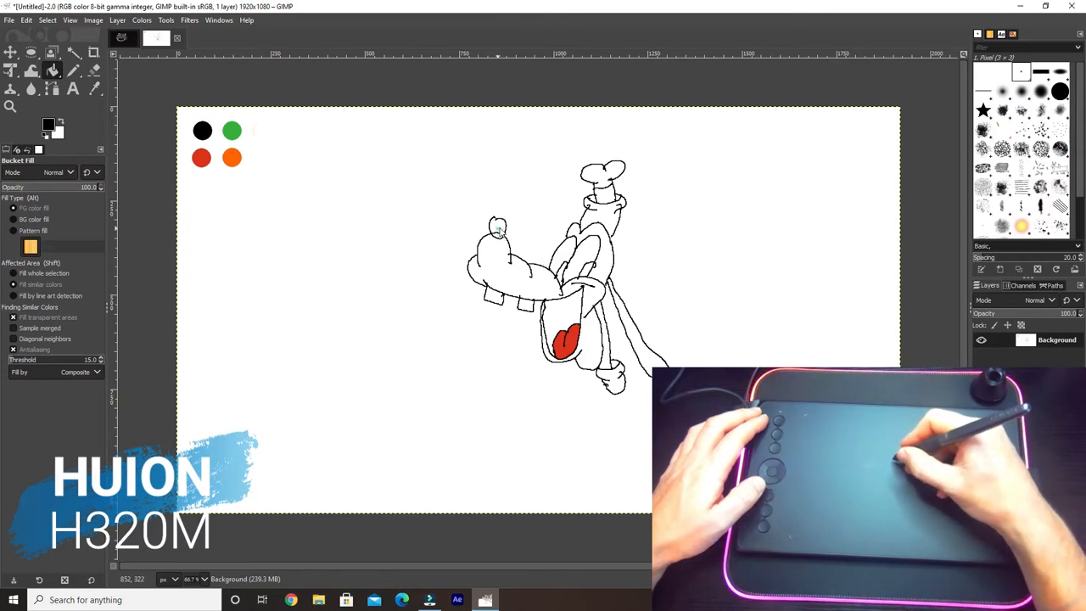
pyautogui.click(495, 227)
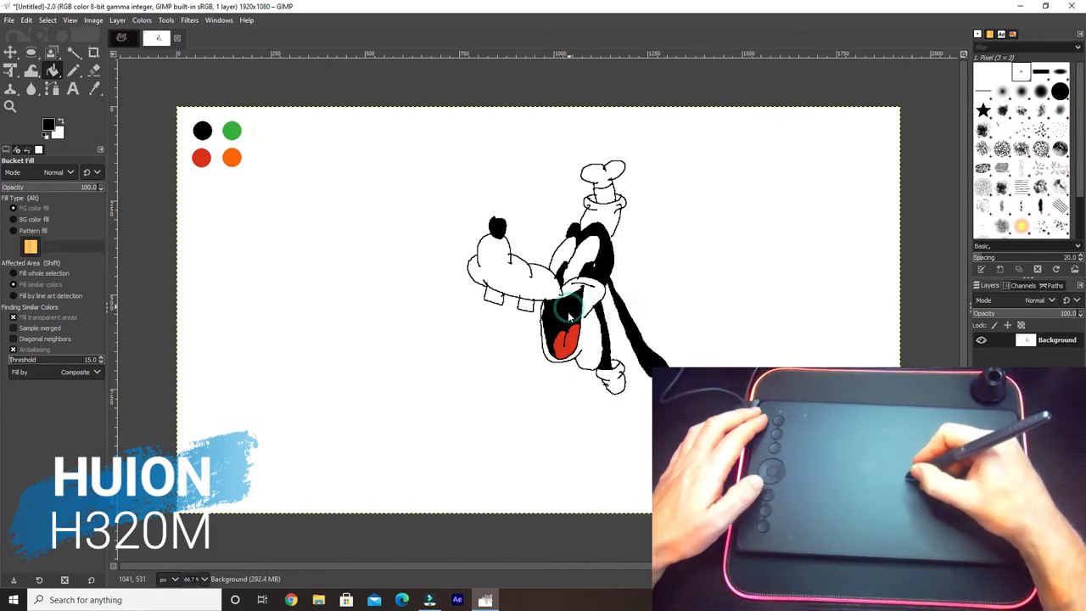
# Step: Fill more of Goofy black and green, then sample orange for the shoes
pyautogui.click(563, 314)
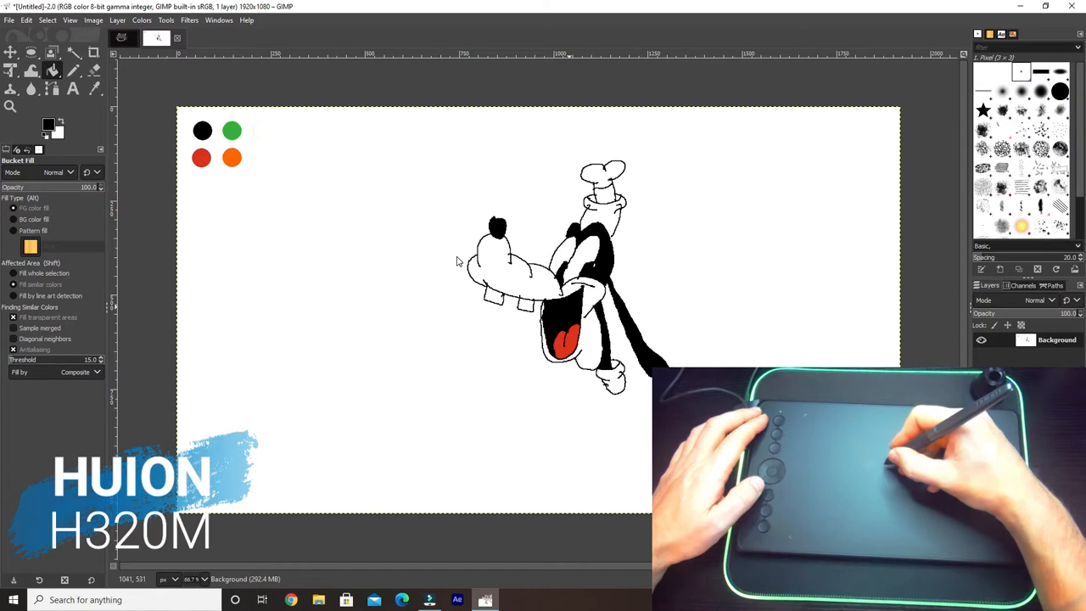
pyautogui.click(594, 265)
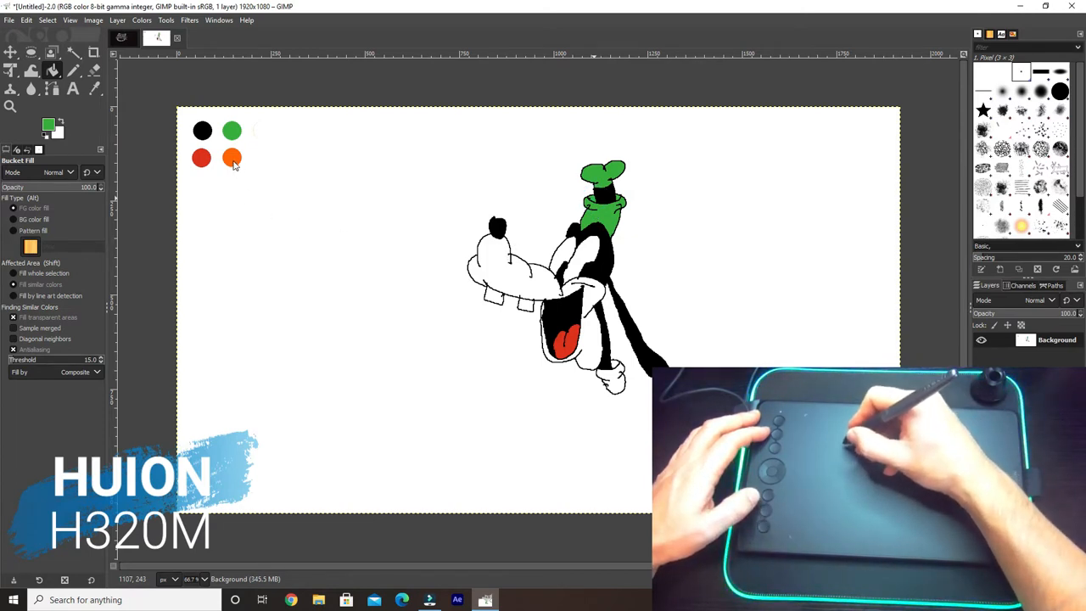
pyautogui.click(231, 158)
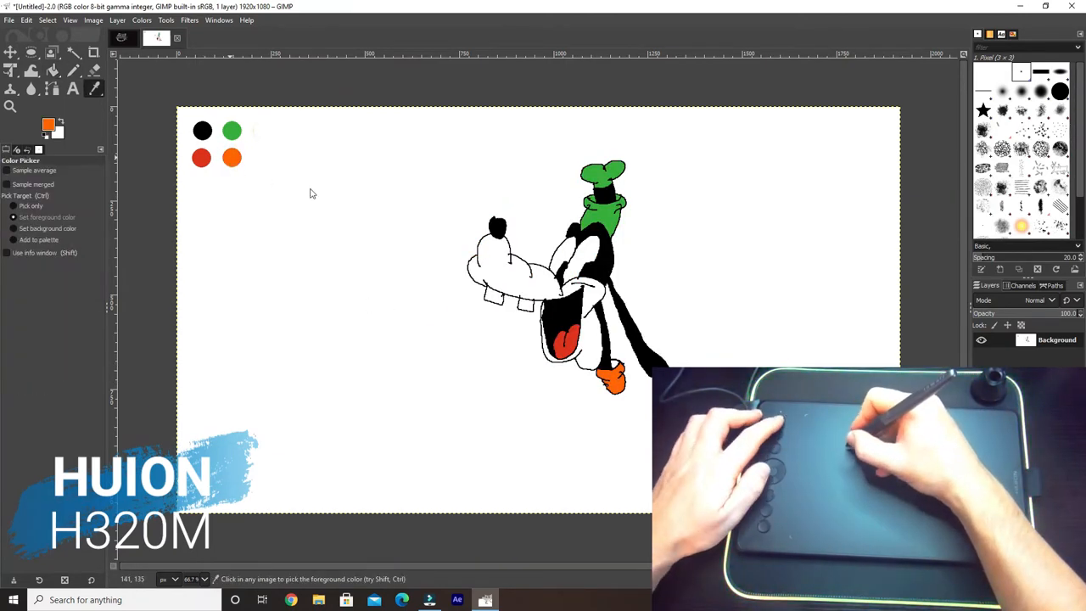
# Step: Set a tan foreground colour and bucket-fill Goofy's face and muzzle with it
pyautogui.doubleClick(48, 124)
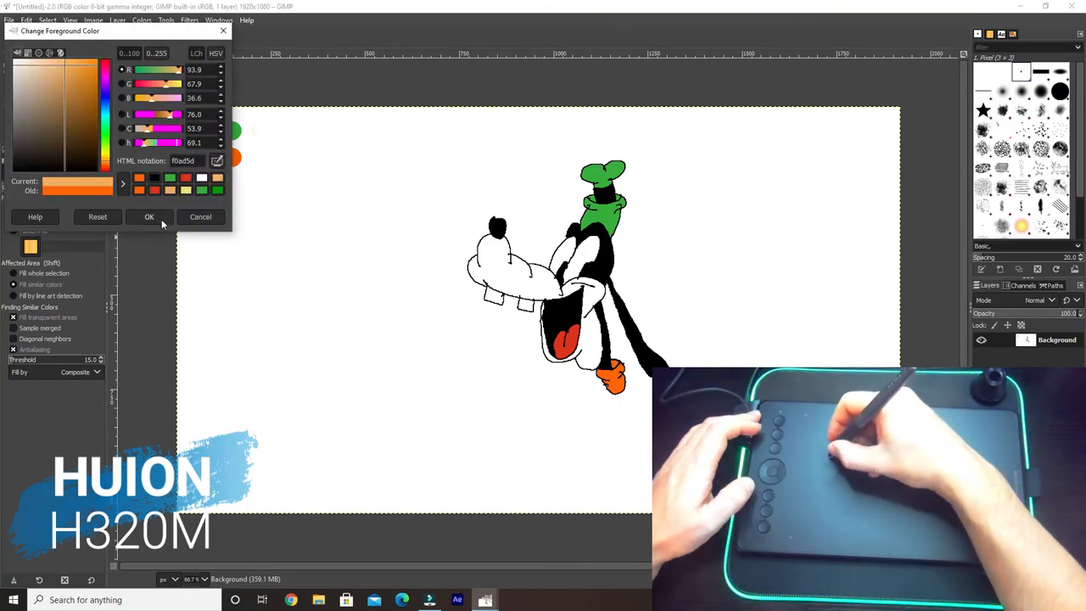
pyautogui.click(149, 217)
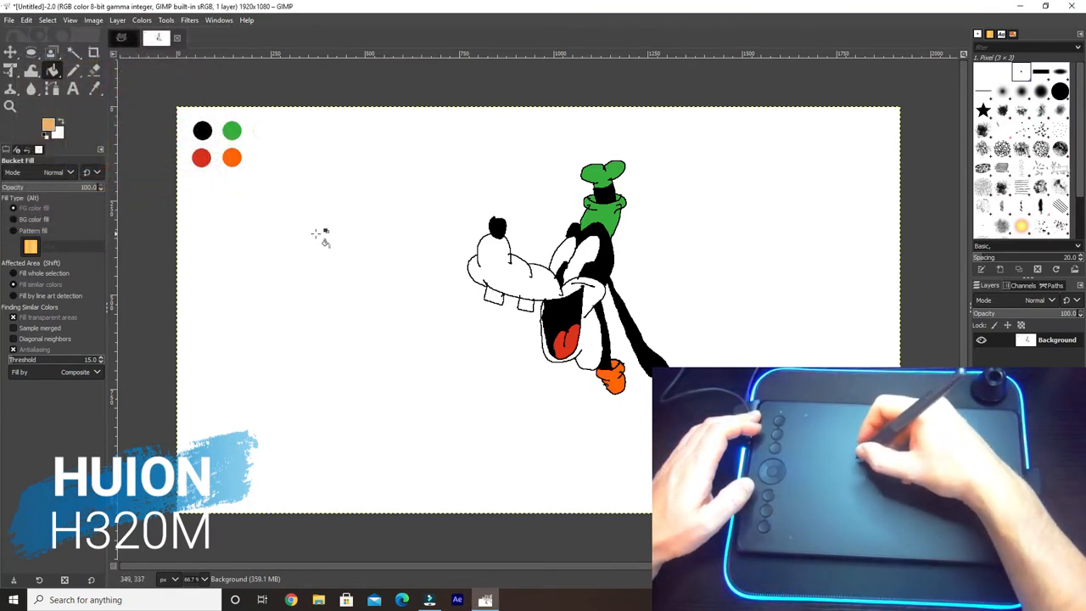
pyautogui.click(512, 272)
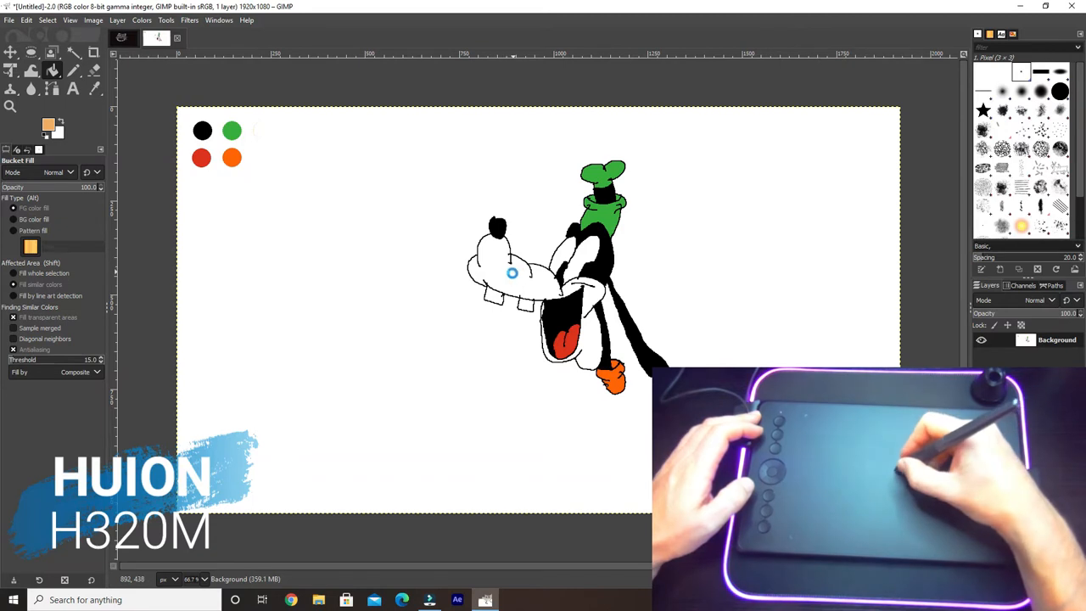
pyautogui.click(512, 272)
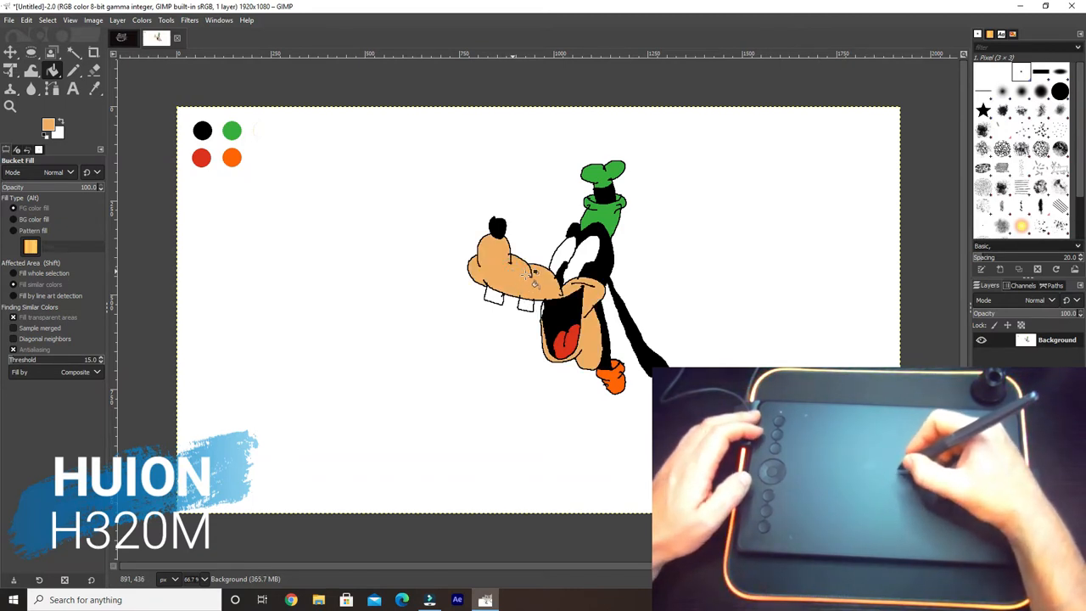
pyautogui.moveTo(784, 330)
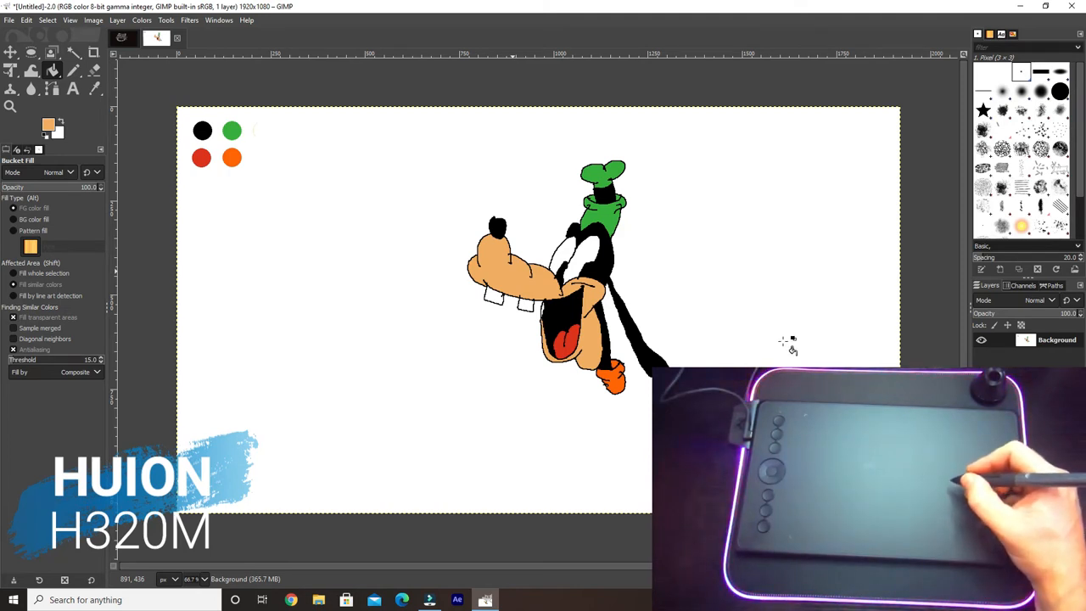
pyautogui.click(542, 308)
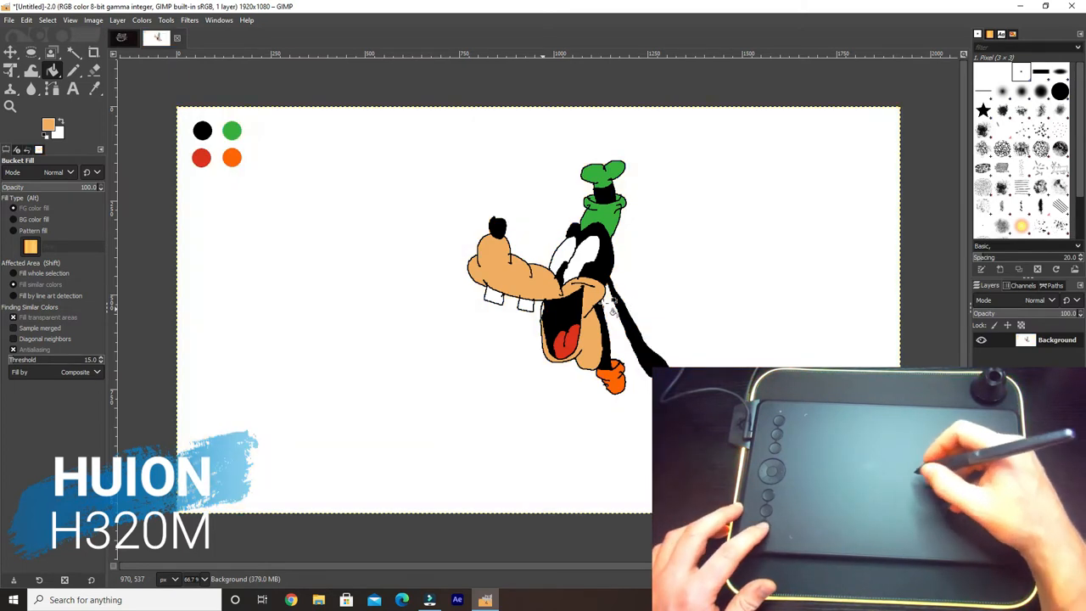
pyautogui.moveTo(777, 348)
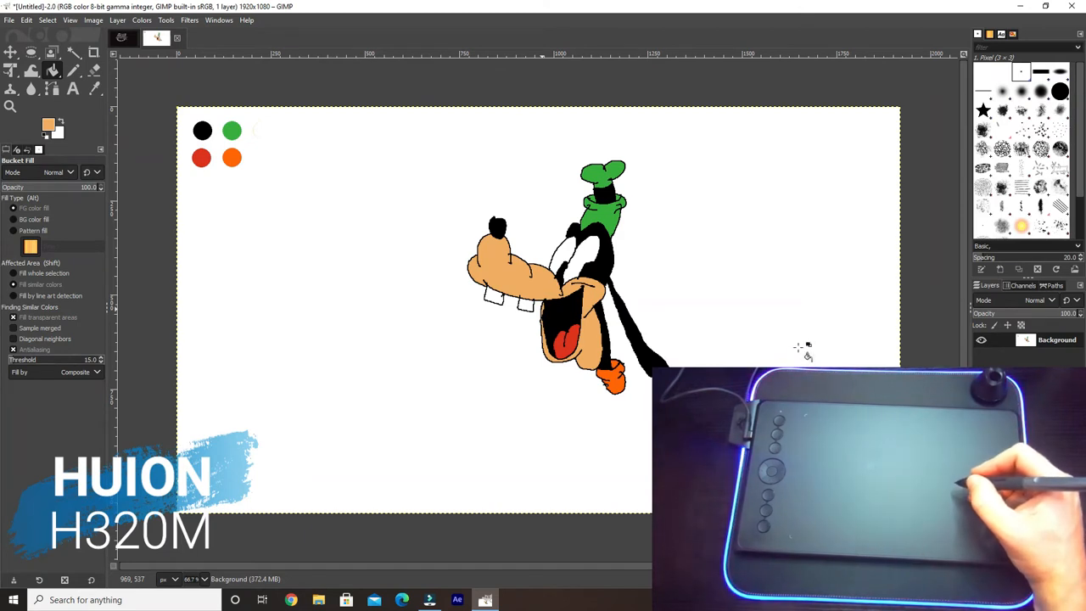
pyautogui.moveTo(234, 173)
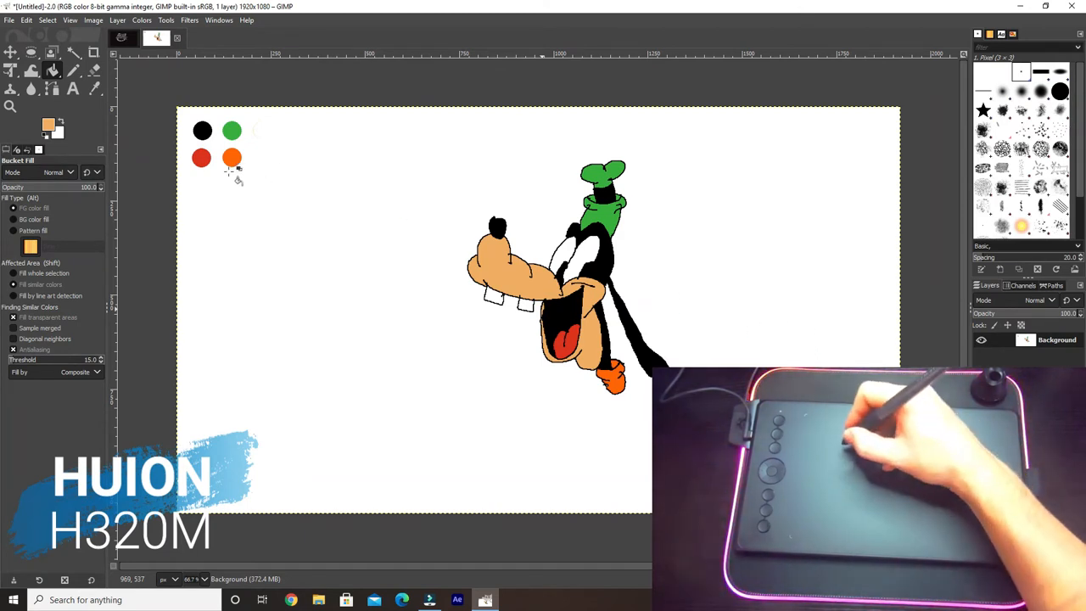